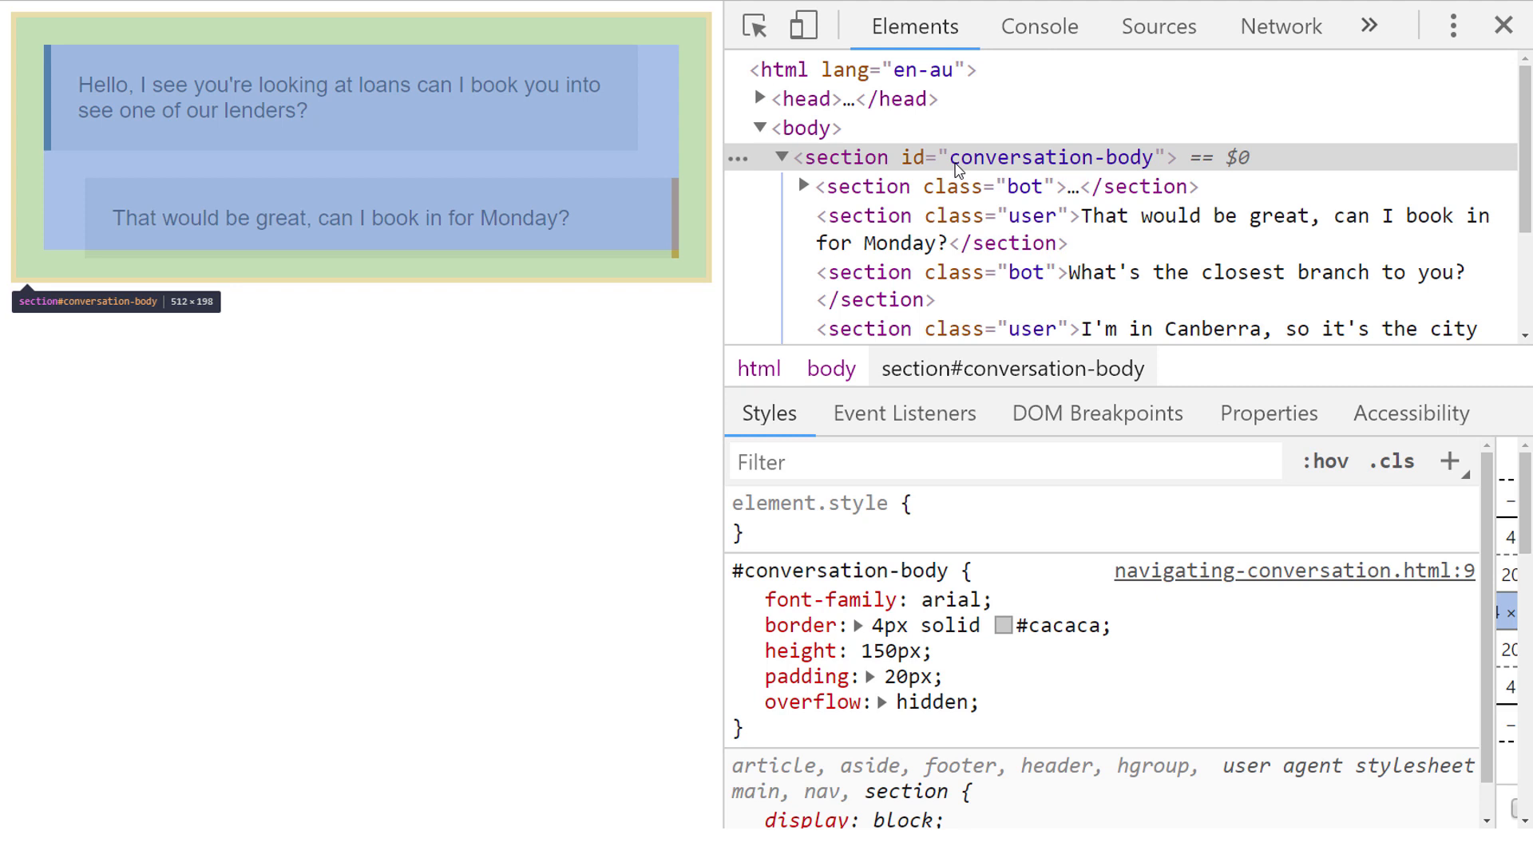
mouse_move(963, 217)
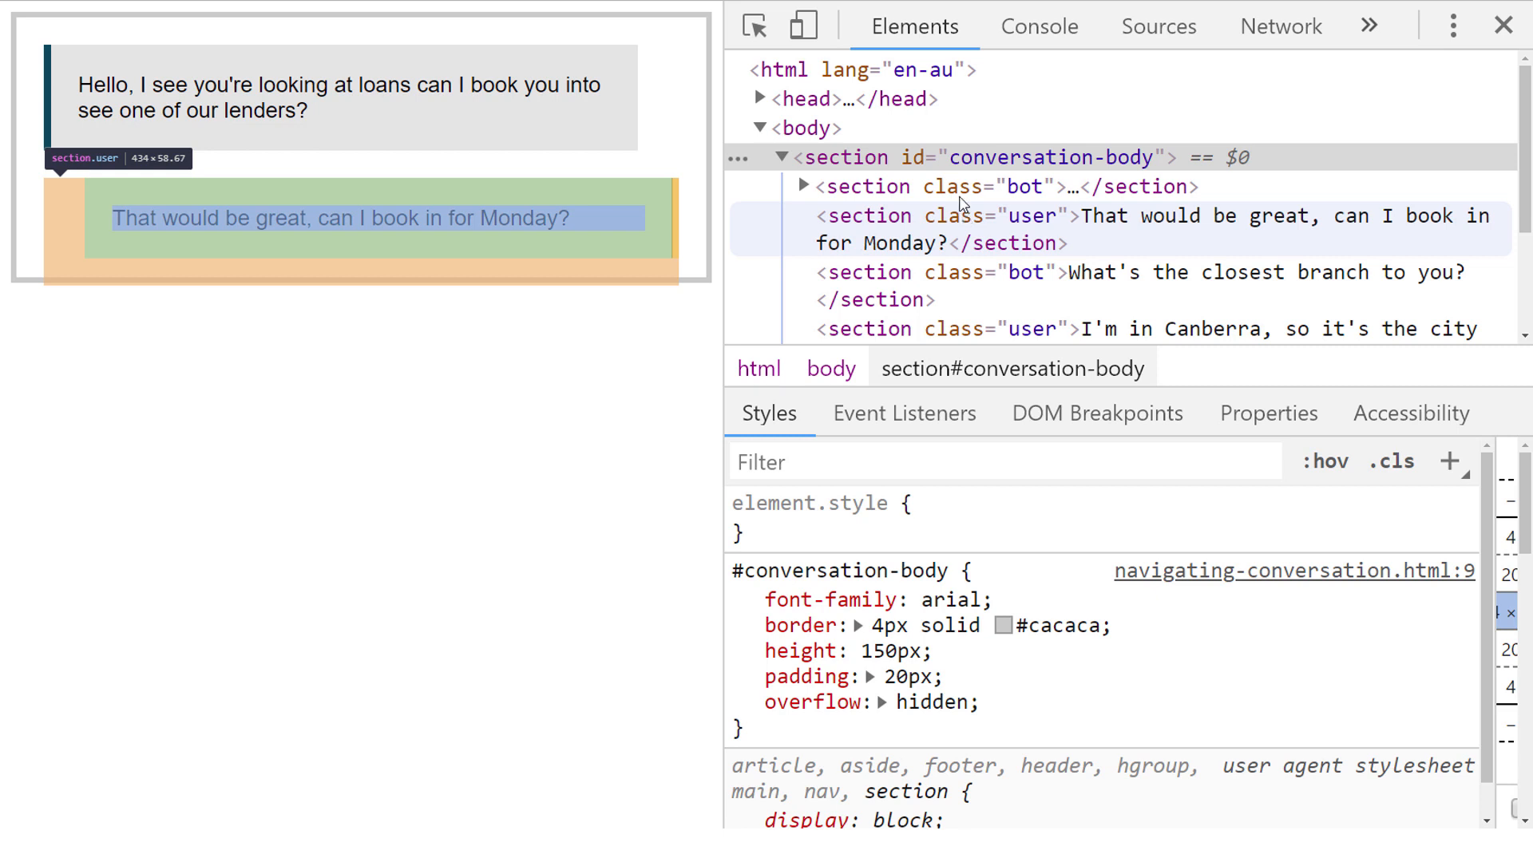
mouse_move(949, 158)
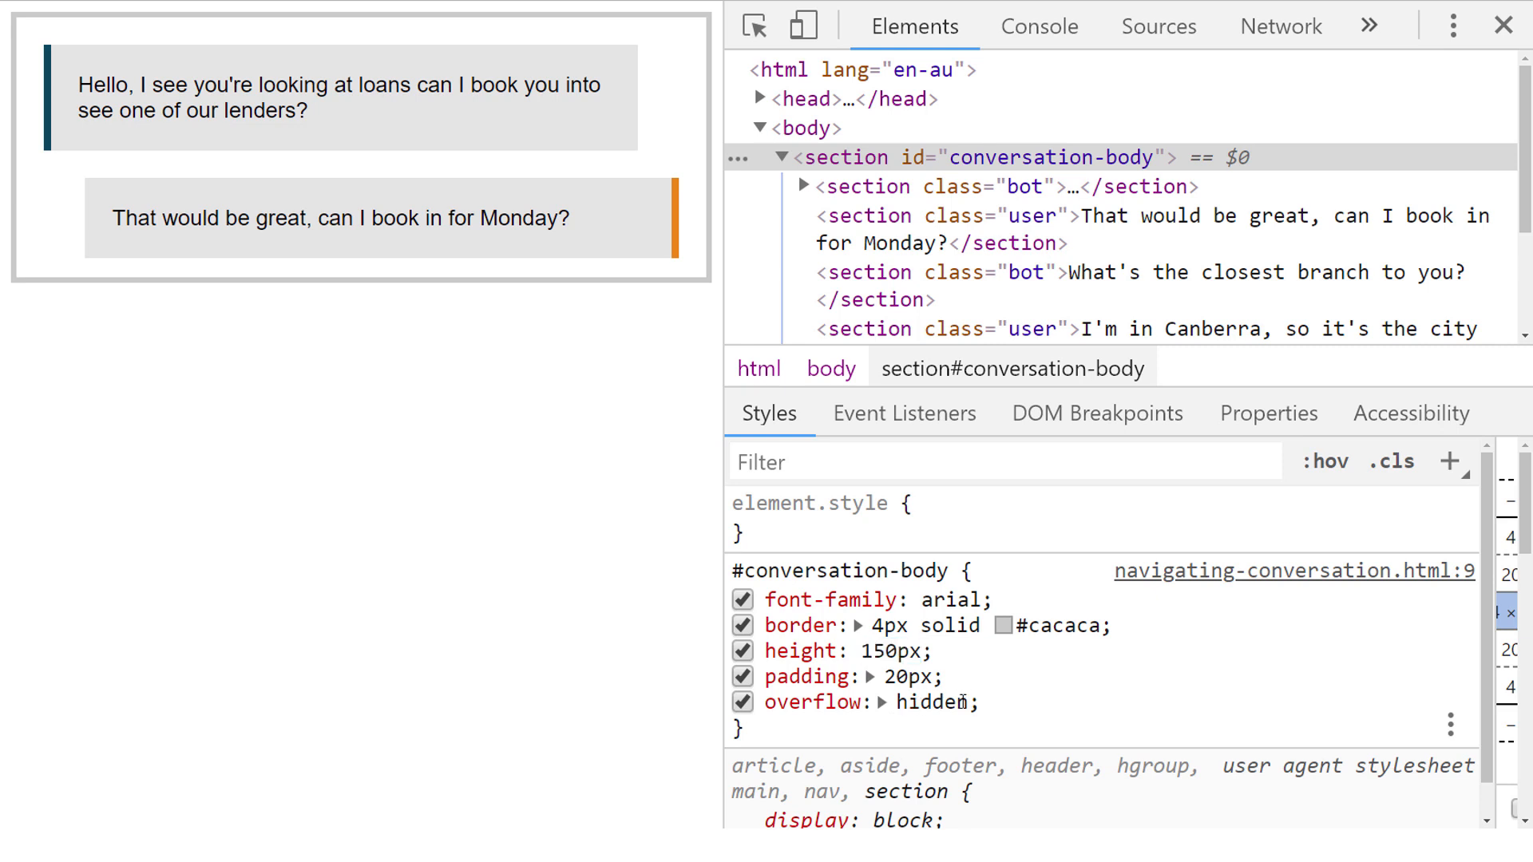
Disable the overflow: hidden declaration on #conversation-body so all five messages show.
double_click(931, 703)
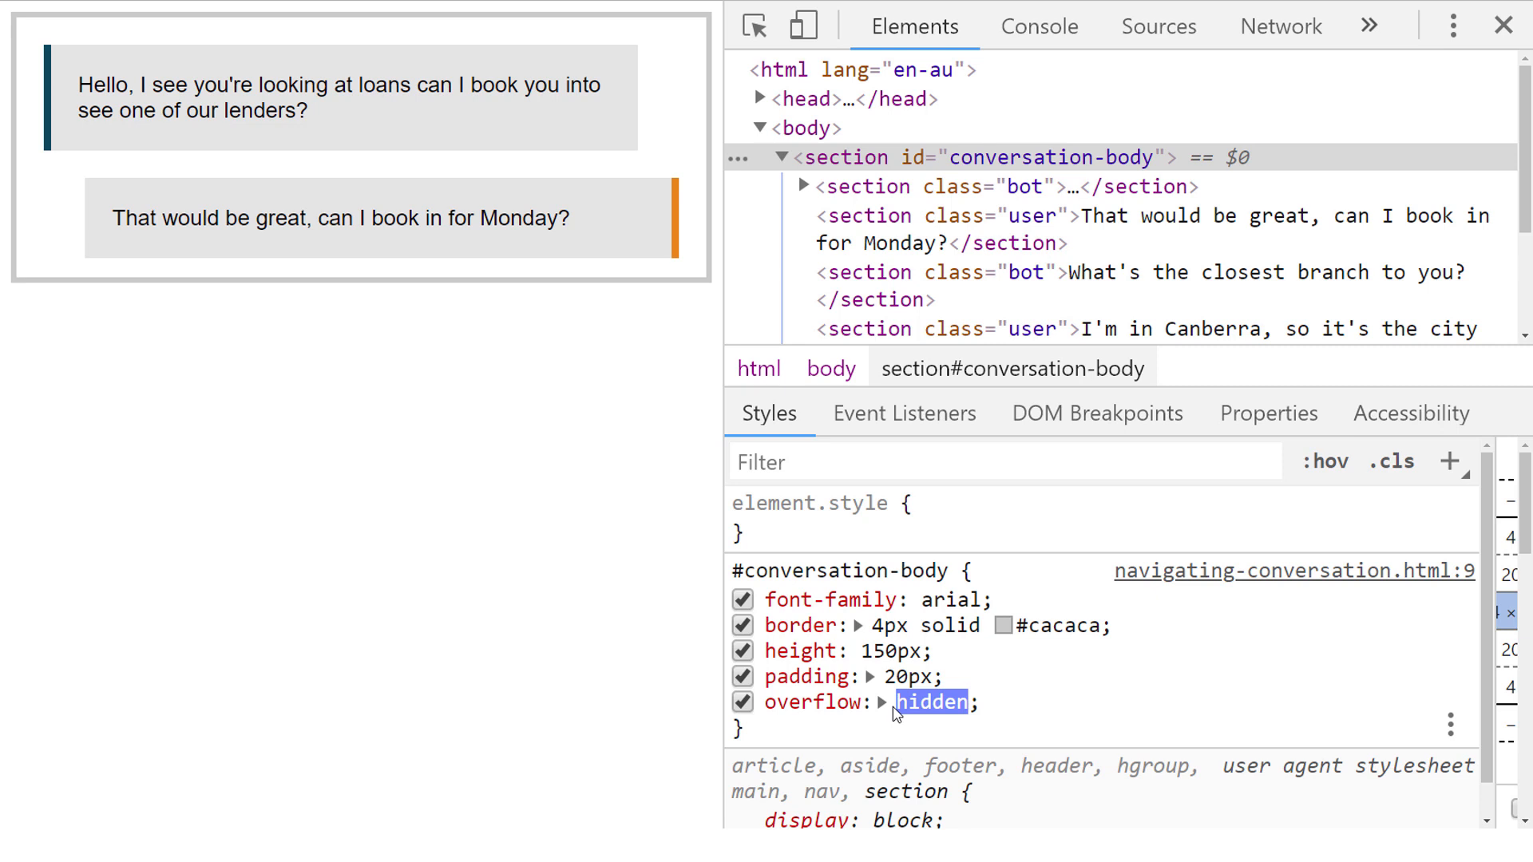
left_click(742, 703)
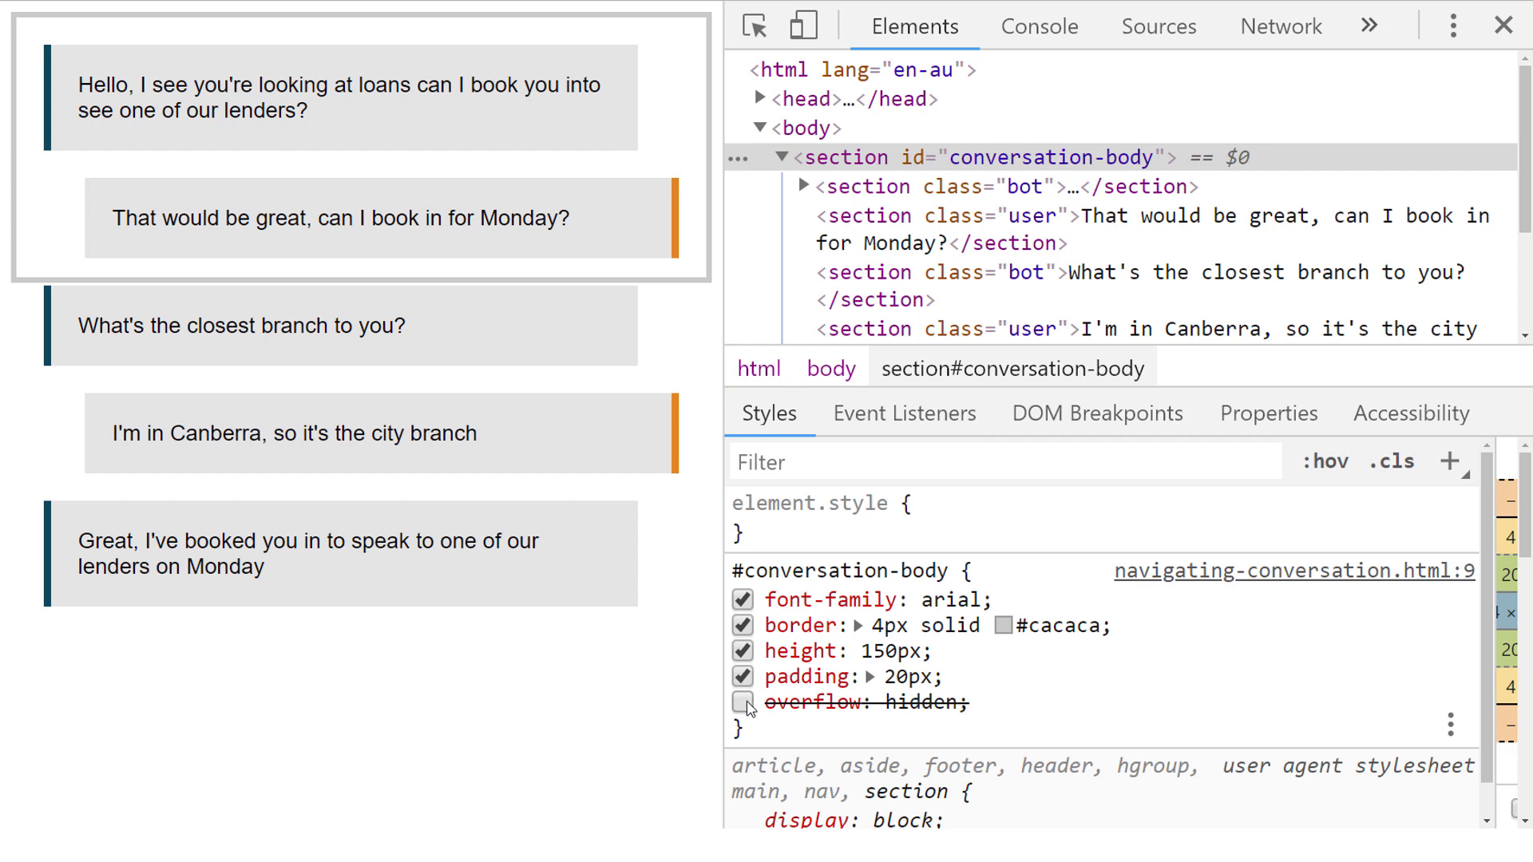
mouse_move(982, 717)
type("overflow-y: ;")
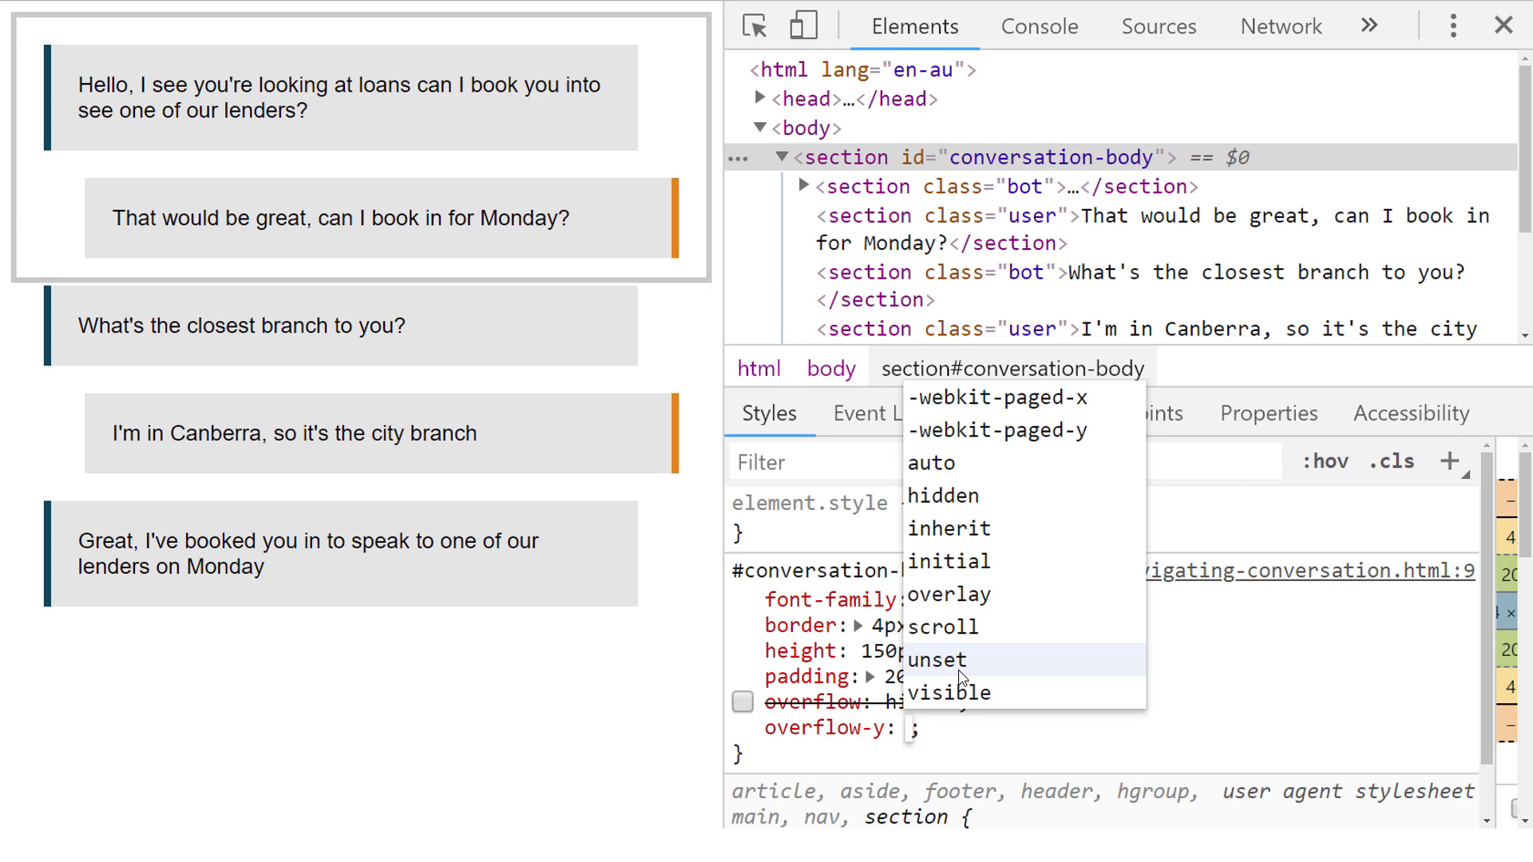
Set overflow-y: scroll on #conversation-body and scroll the messages inside the box.
left_click(938, 625)
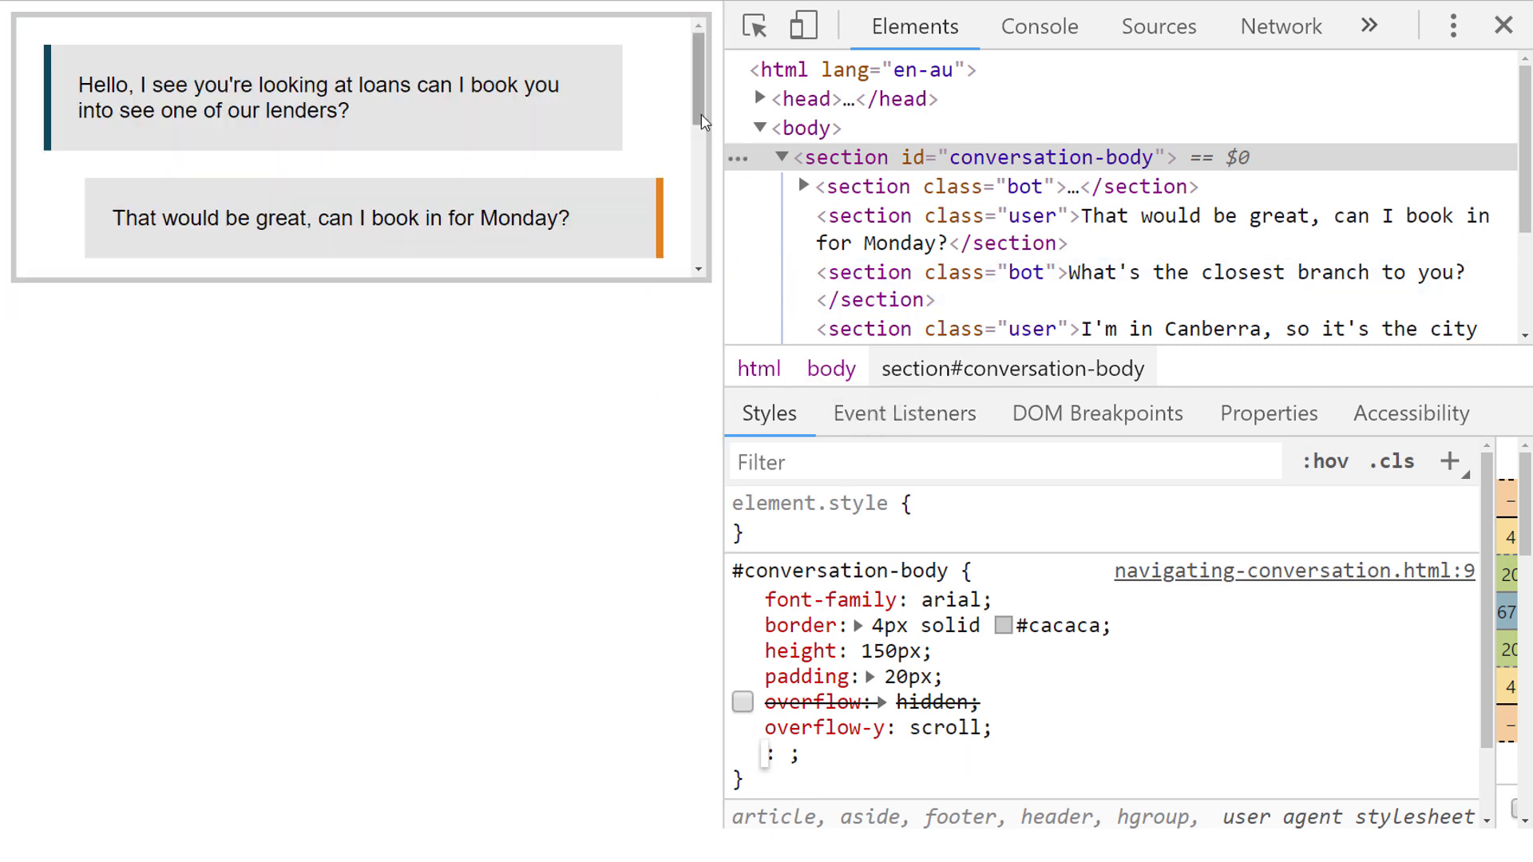
scroll("down", 3)
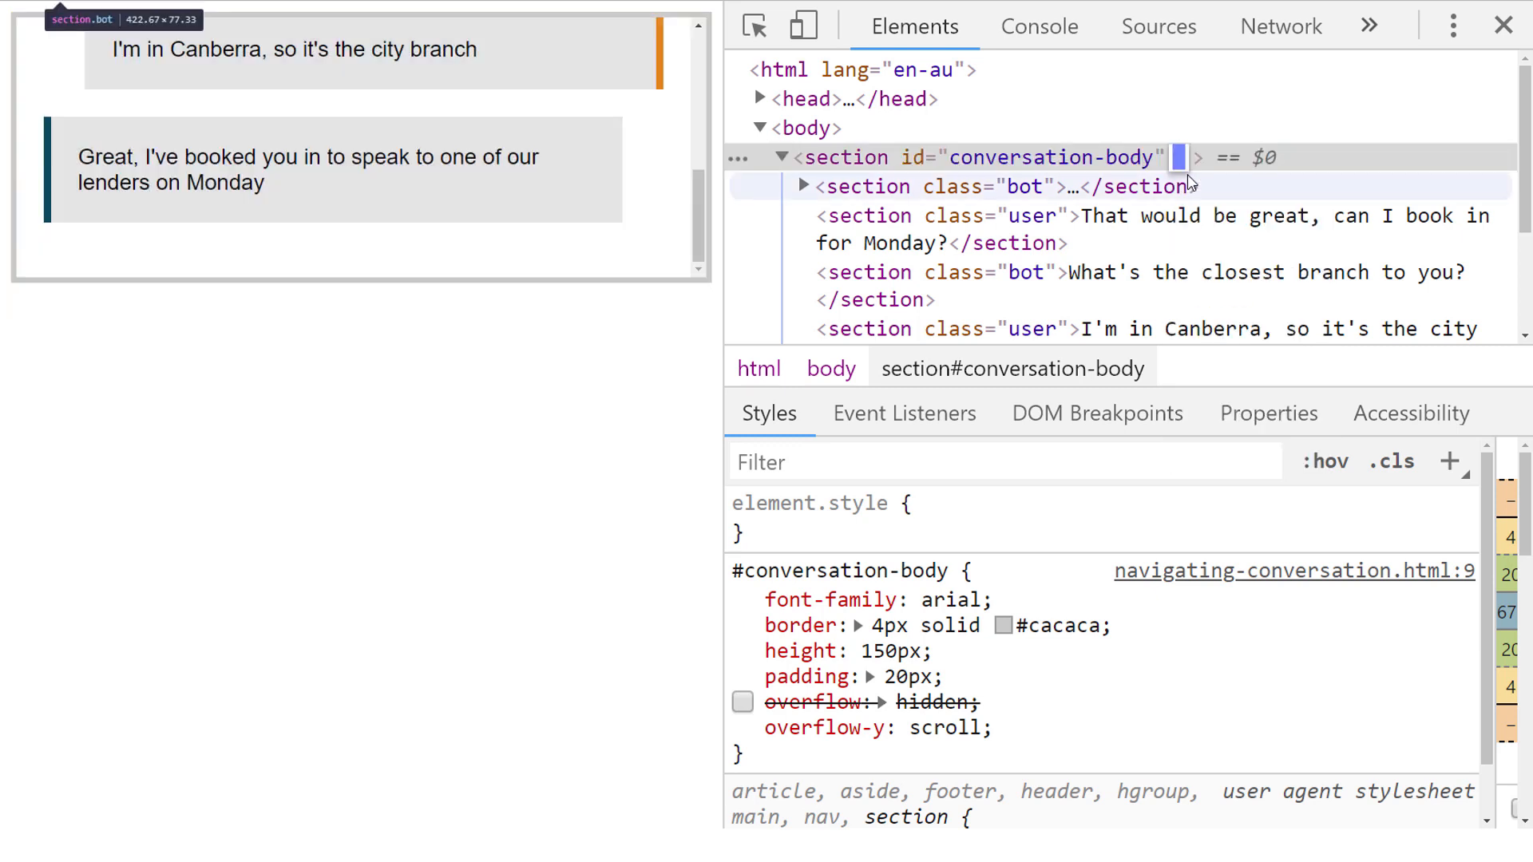
Add a tabindex attribute to the conversation-body section element.
type("tabindex")
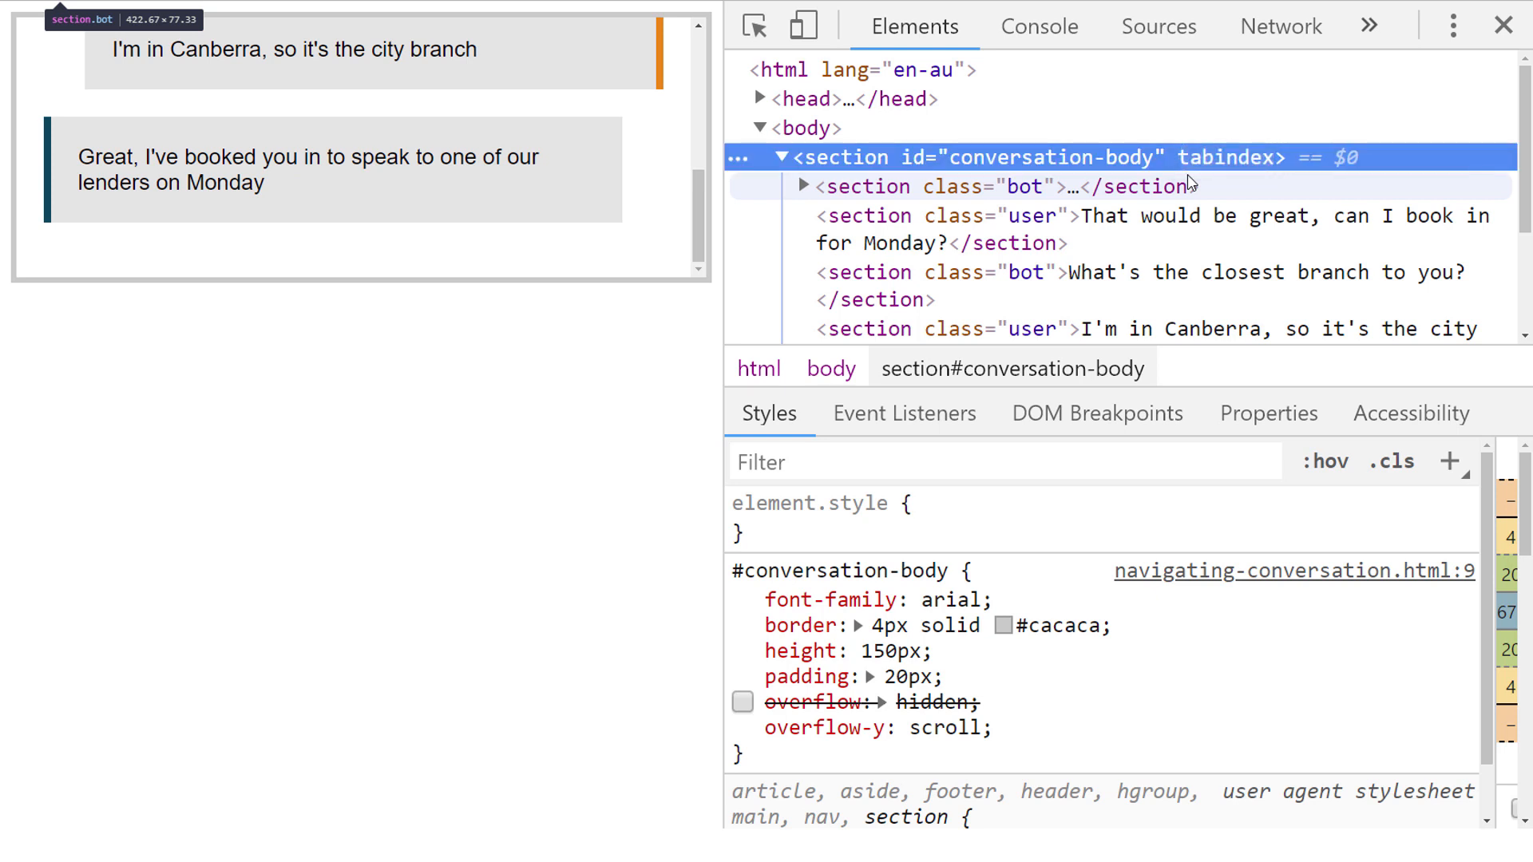
mouse_move(1225, 158)
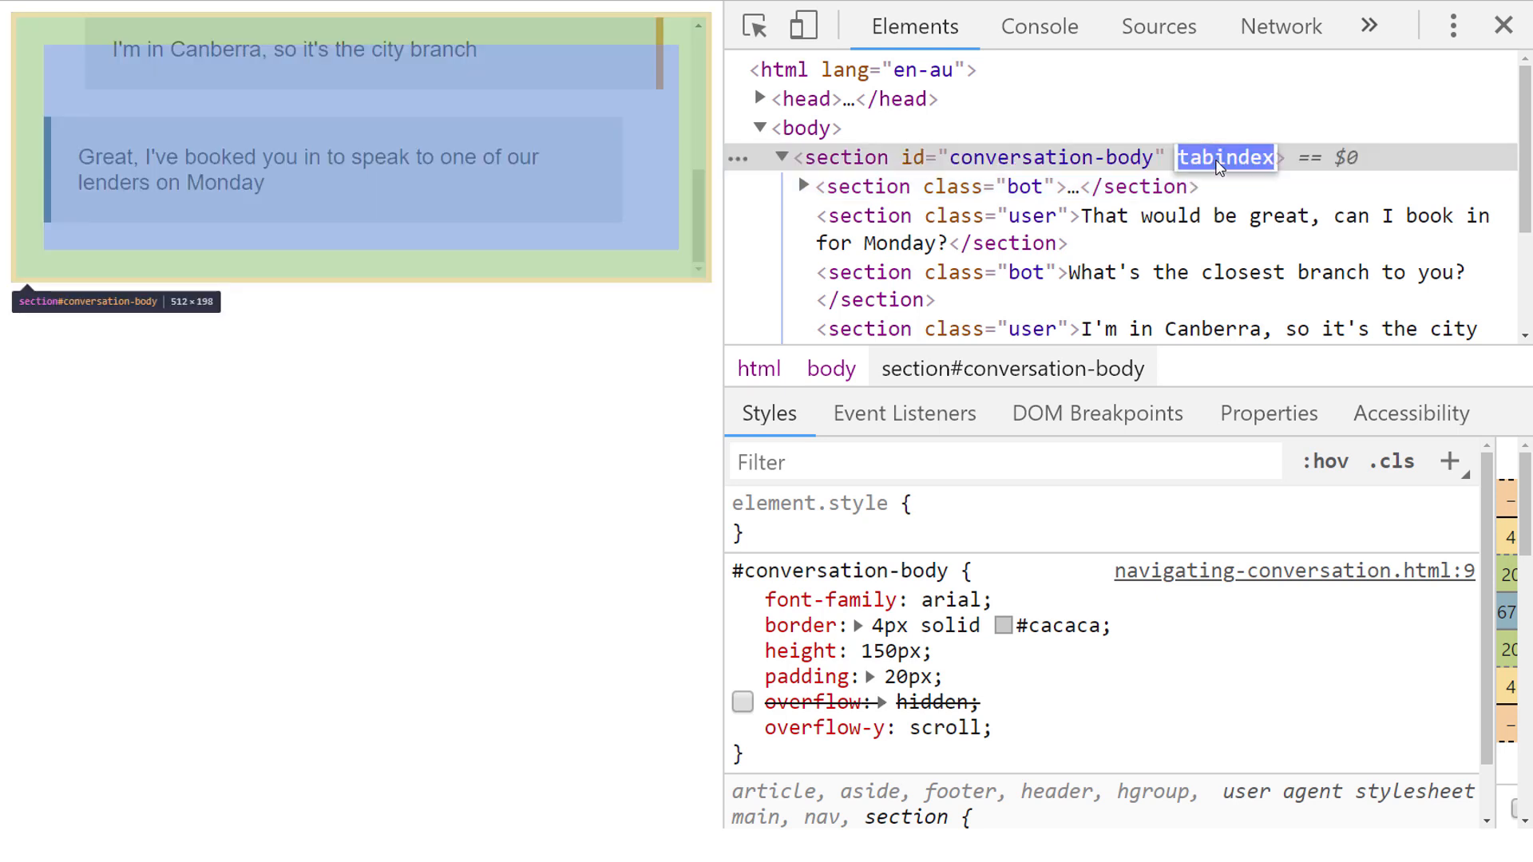